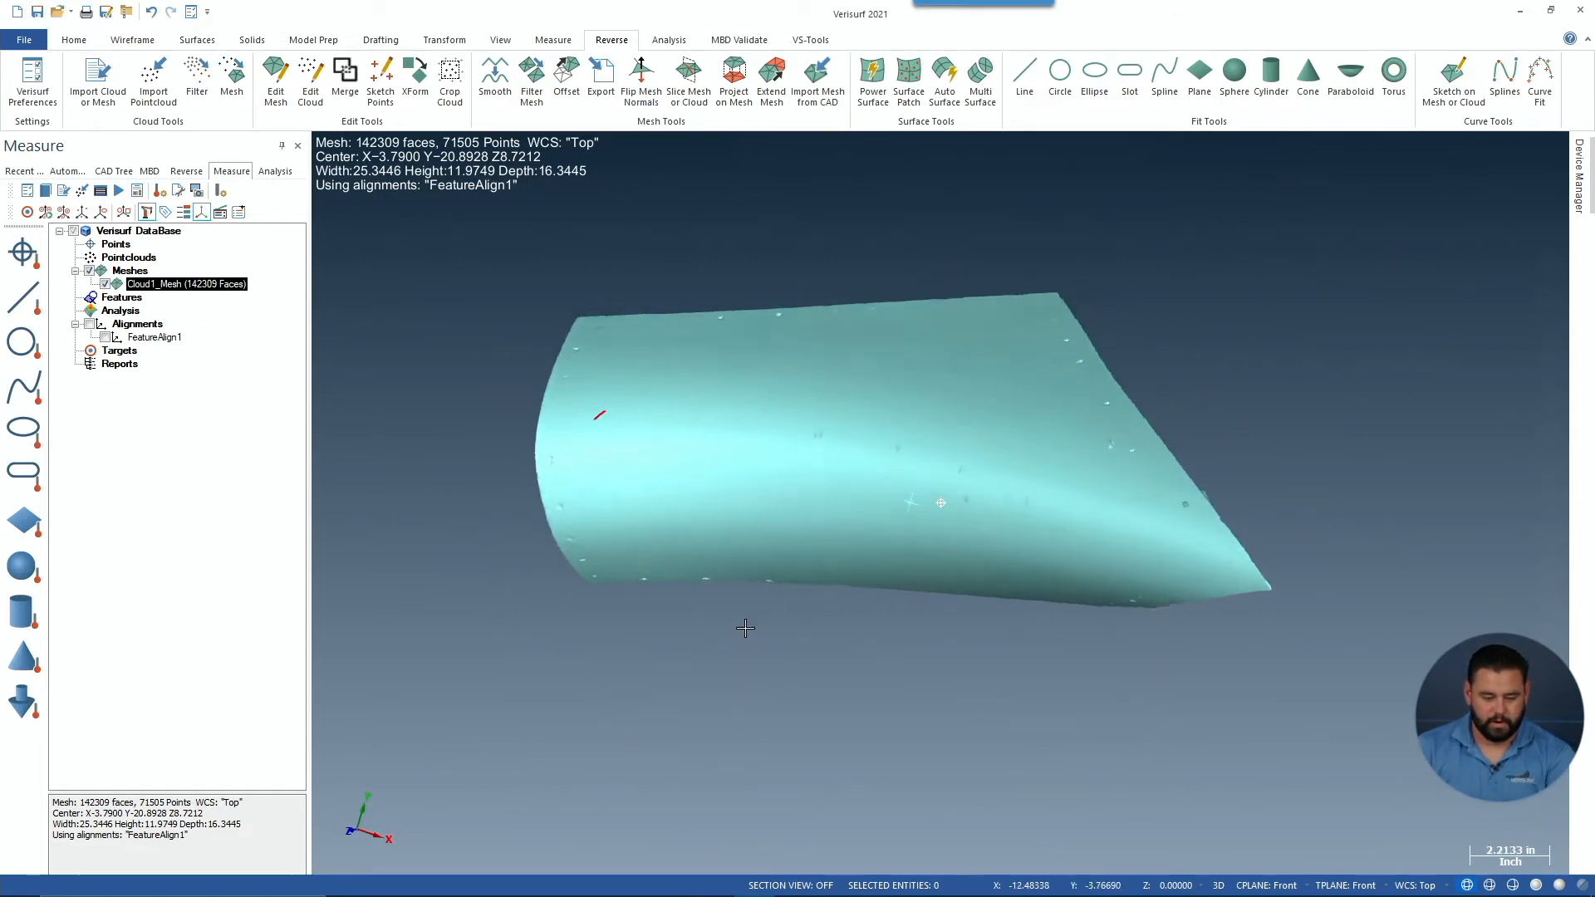
Step: Show the Reverse database tree listing the 142,309-face scanned mesh
left_click(186, 171)
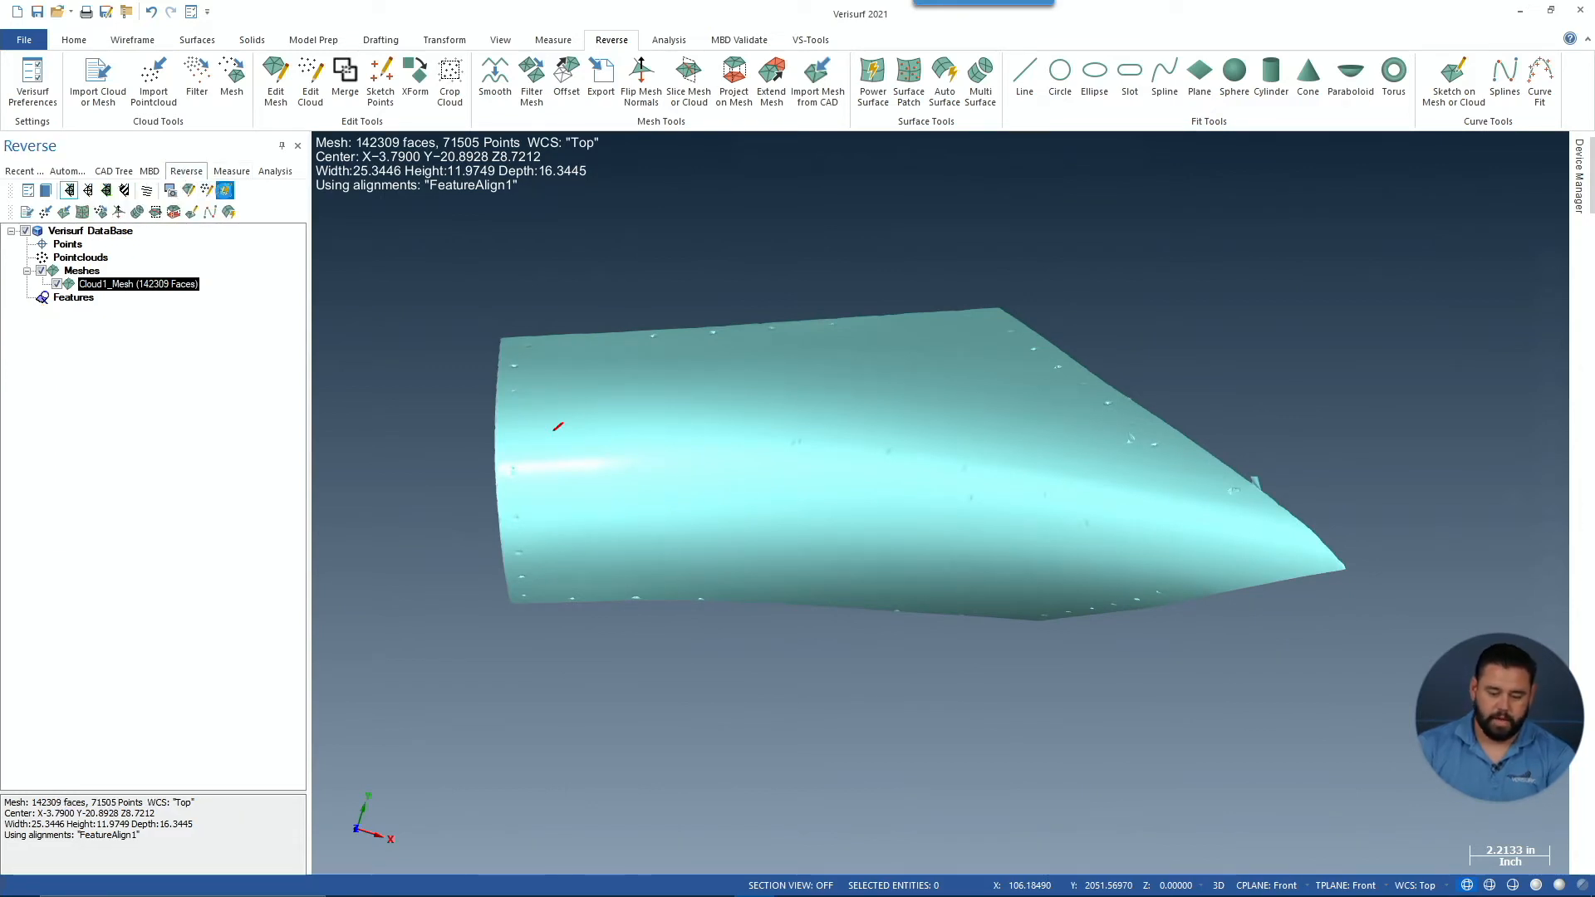
Step: Start a Power Surface, draping a 48×48 control-point preview over the scanned mesh
left_click(871, 76)
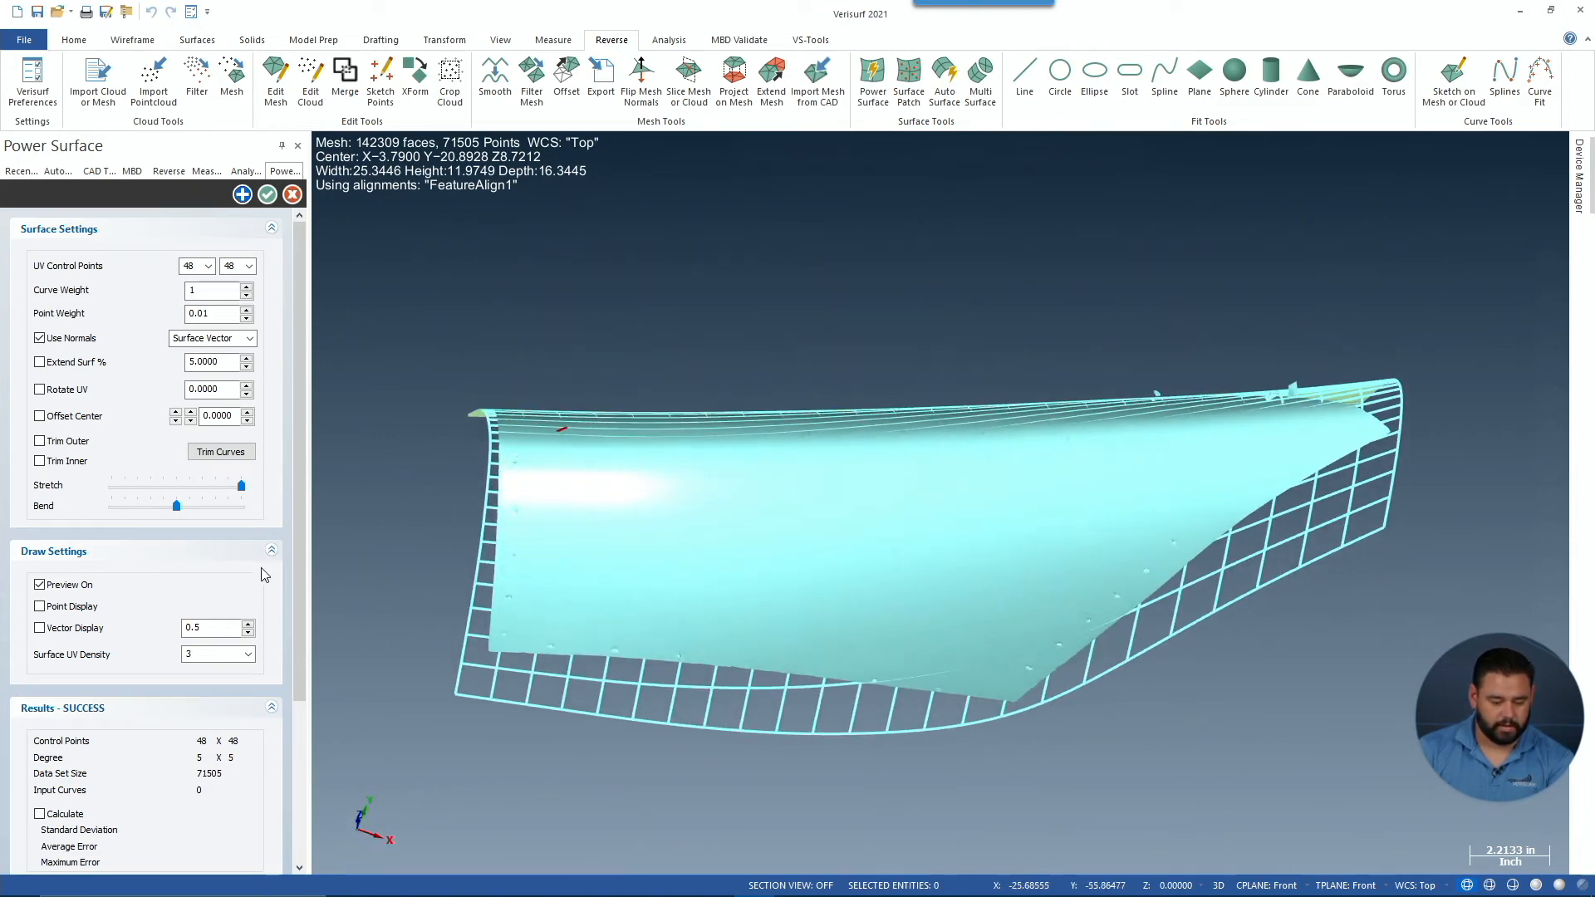
Step: Enable Calculate under Results to show 0.0010 standard deviation and 0.0000 average error
scroll("down", 3)
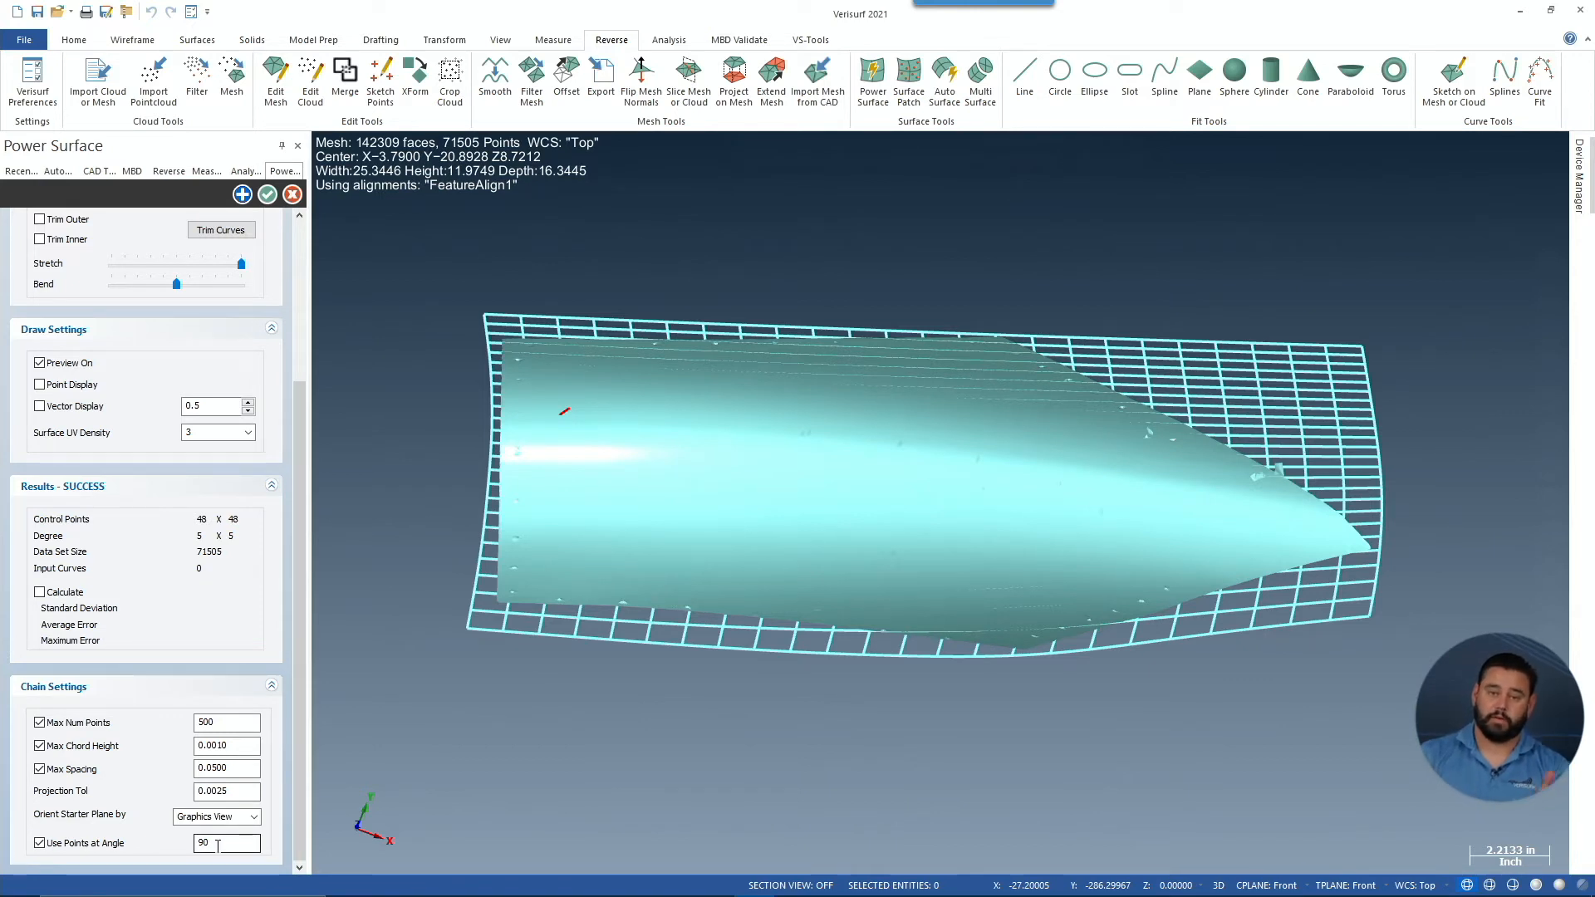
left_click(226, 842)
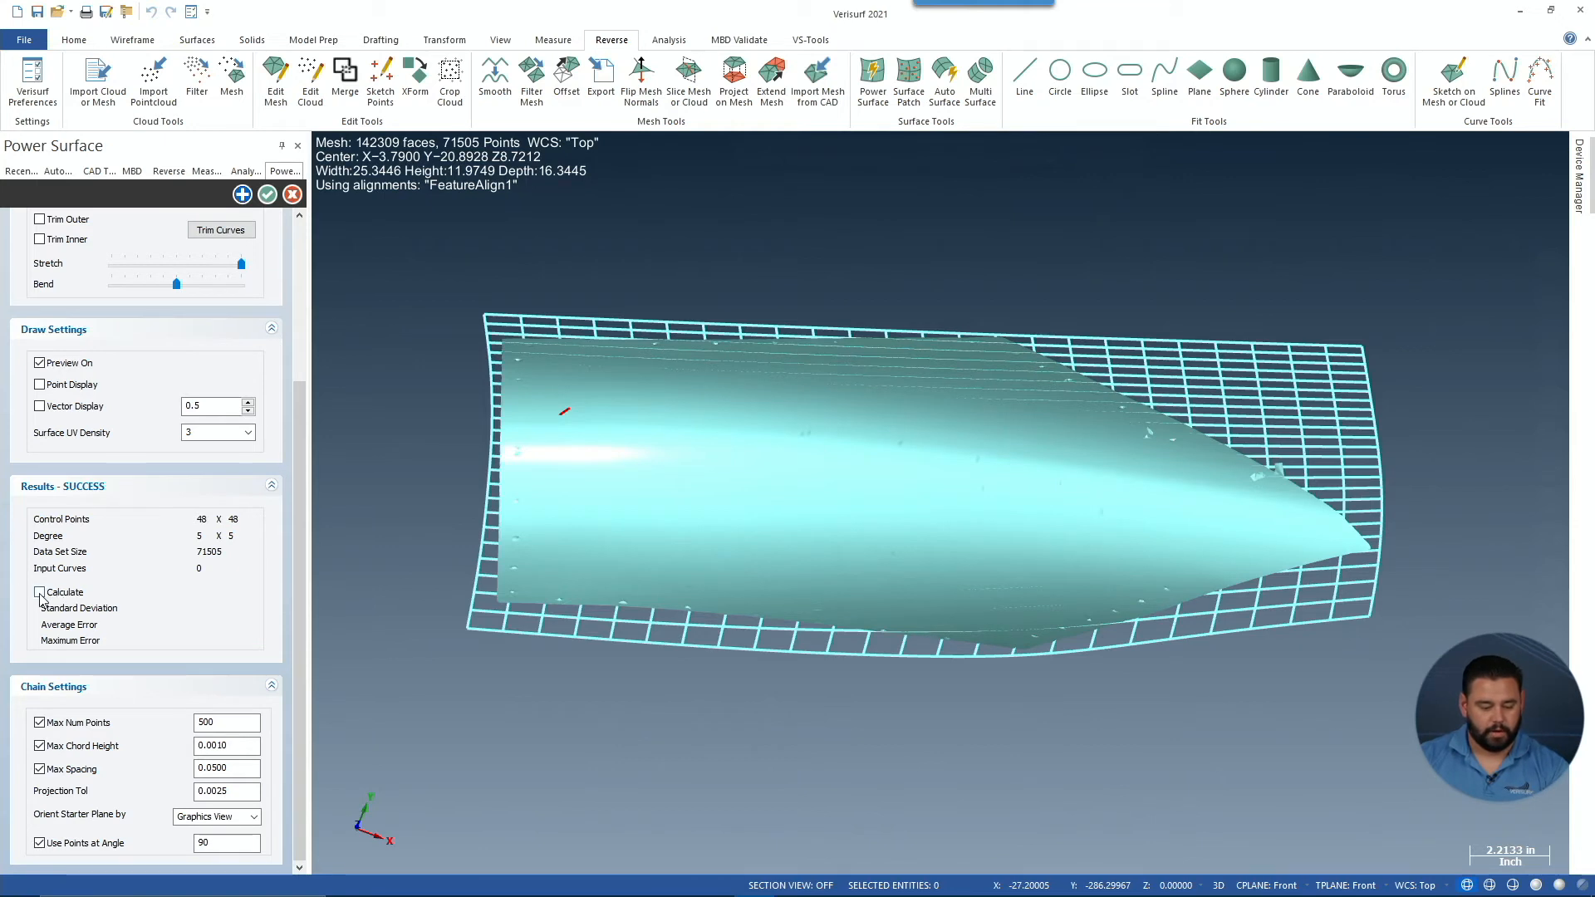
left_click(40, 592)
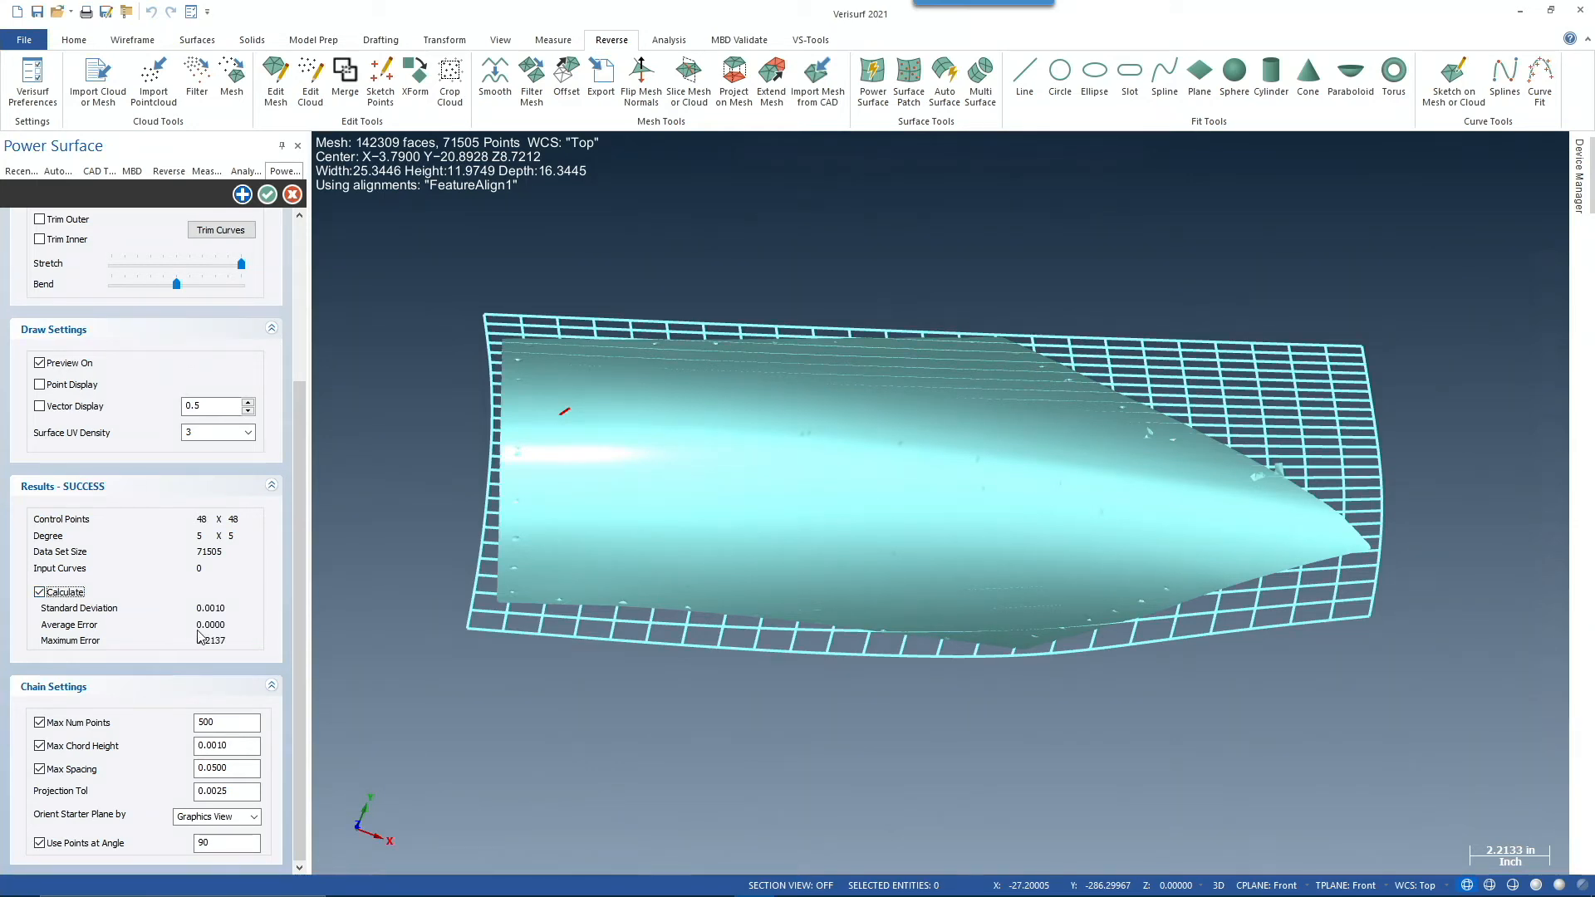